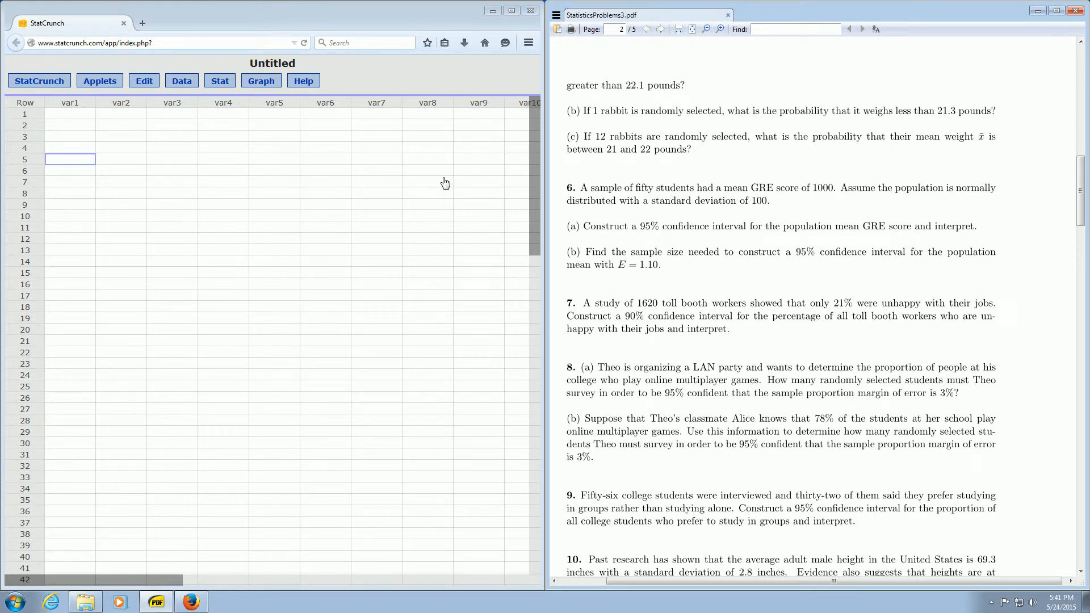
{"action": "mouse_move", "coordinate": [479, 185]}
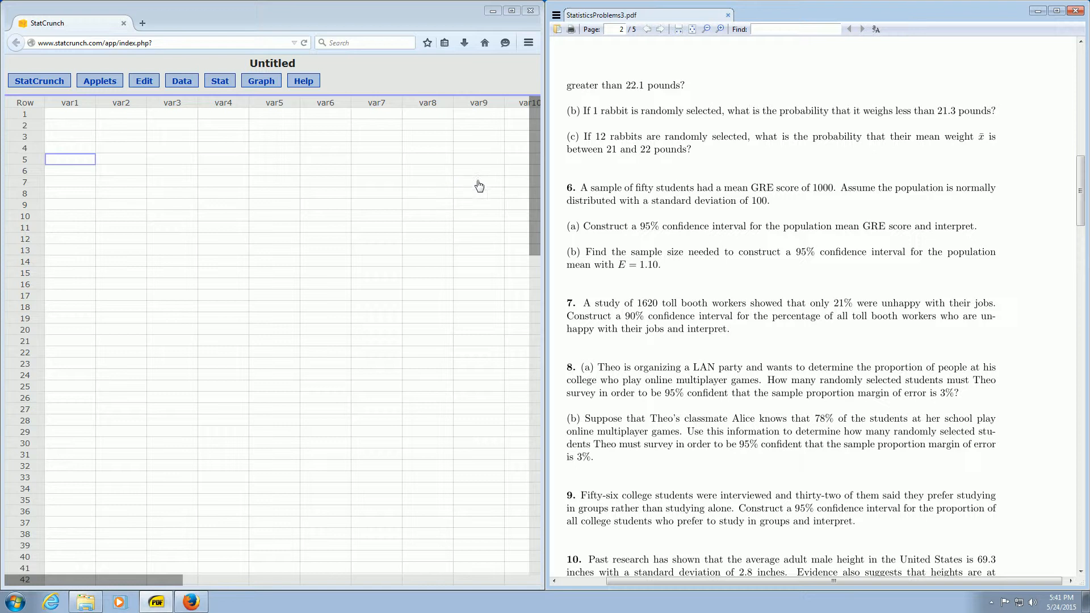
- Review the GRE problem text, then choose Stat > Z Stats > One Sample > With Summary
{"action": "double_click", "coordinate": [572, 188]}
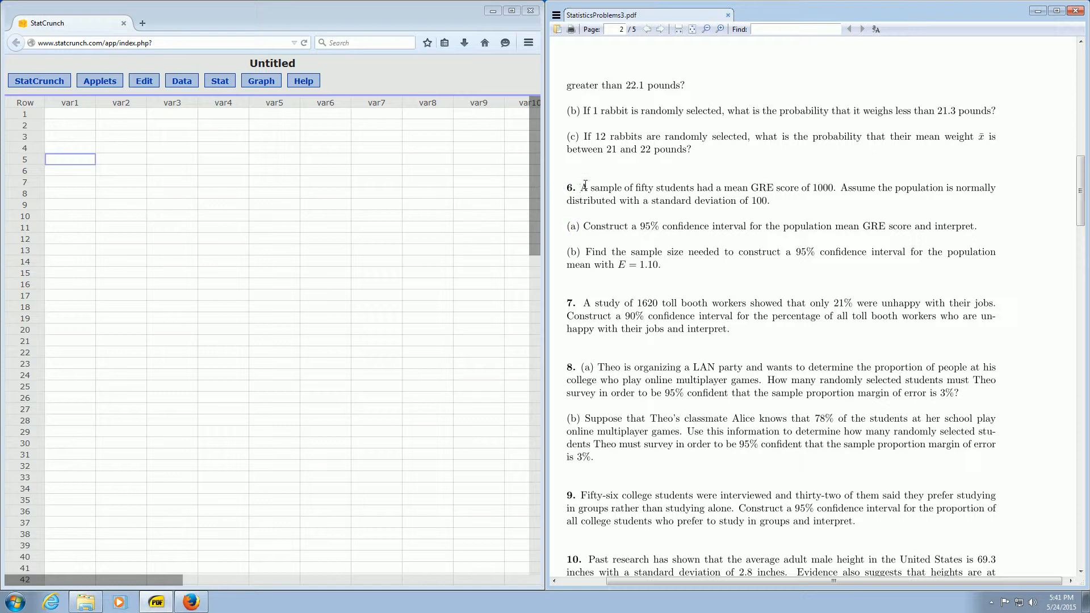
{"action": "mouse_move", "coordinate": [759, 186]}
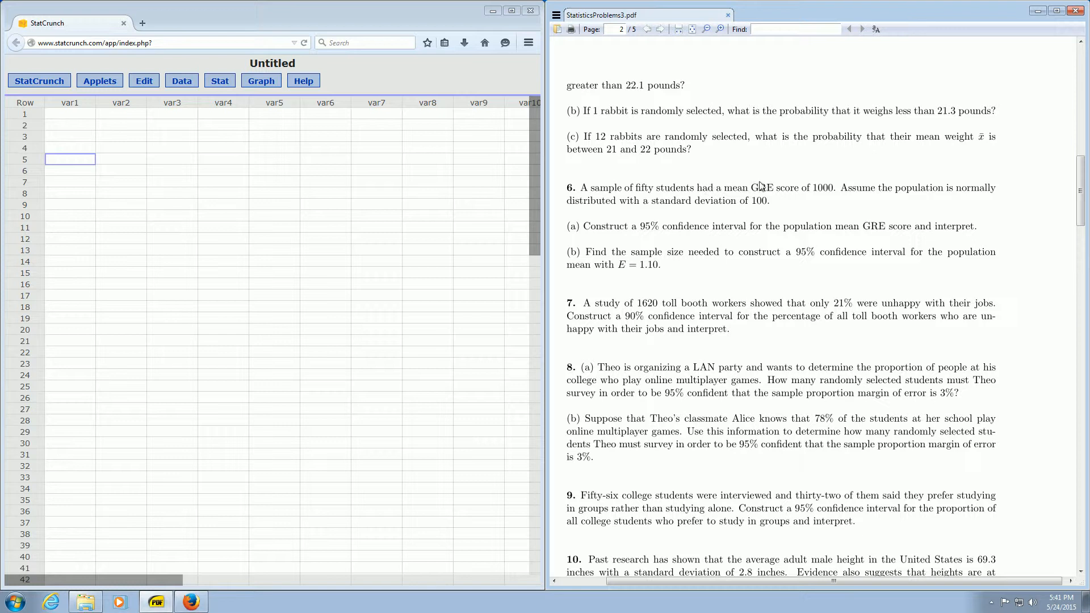
{"action": "mouse_move", "coordinate": [844, 186]}
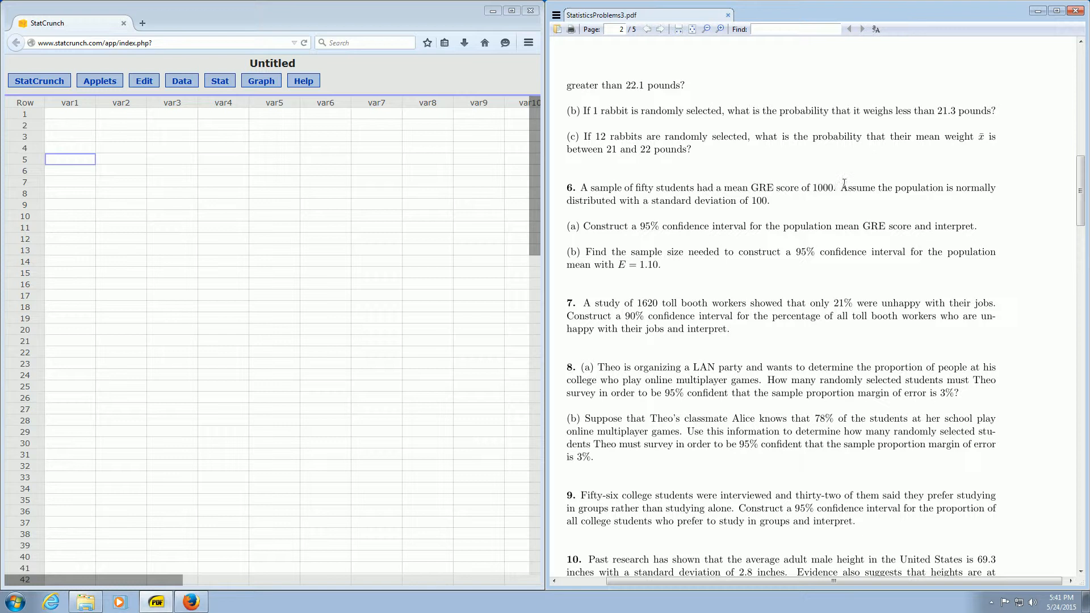
{"action": "mouse_move", "coordinate": [896, 204]}
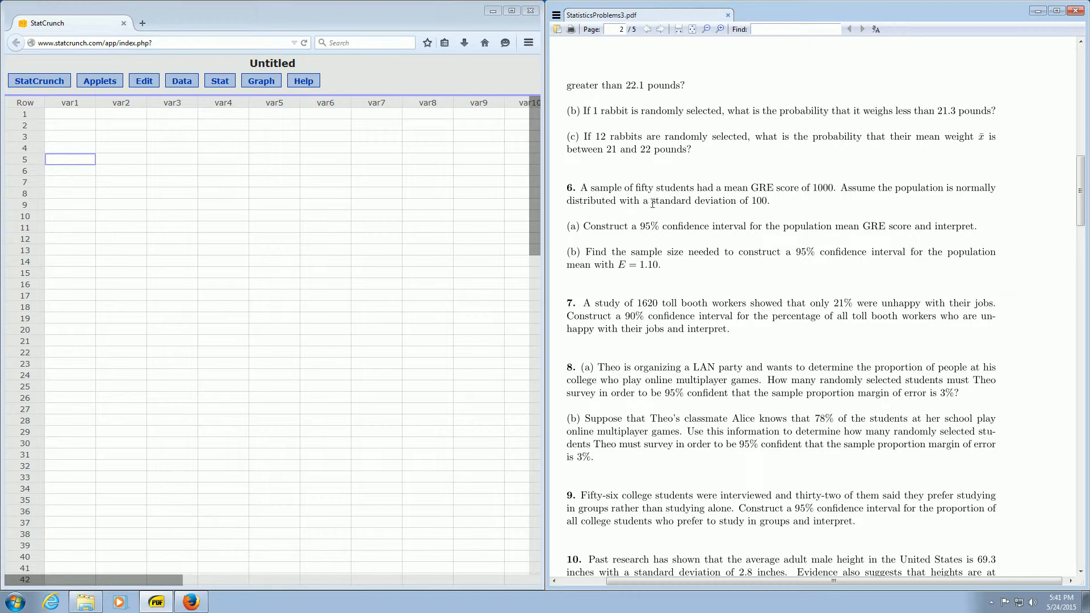
{"action": "mouse_move", "coordinate": [685, 239]}
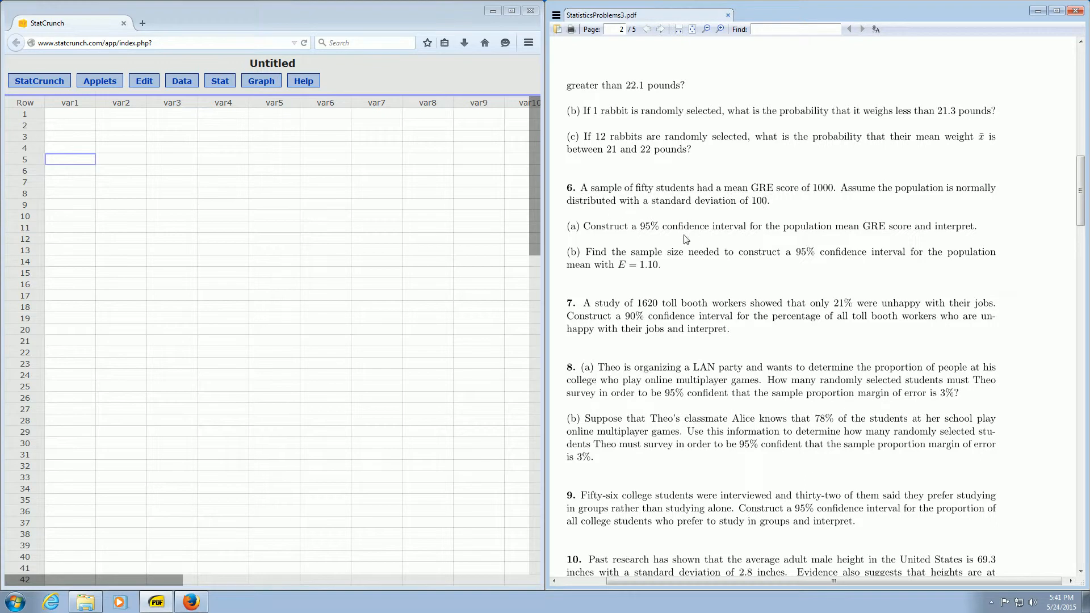
{"action": "left_click_drag", "start_coordinate": [632, 226], "coordinate": [741, 226]}
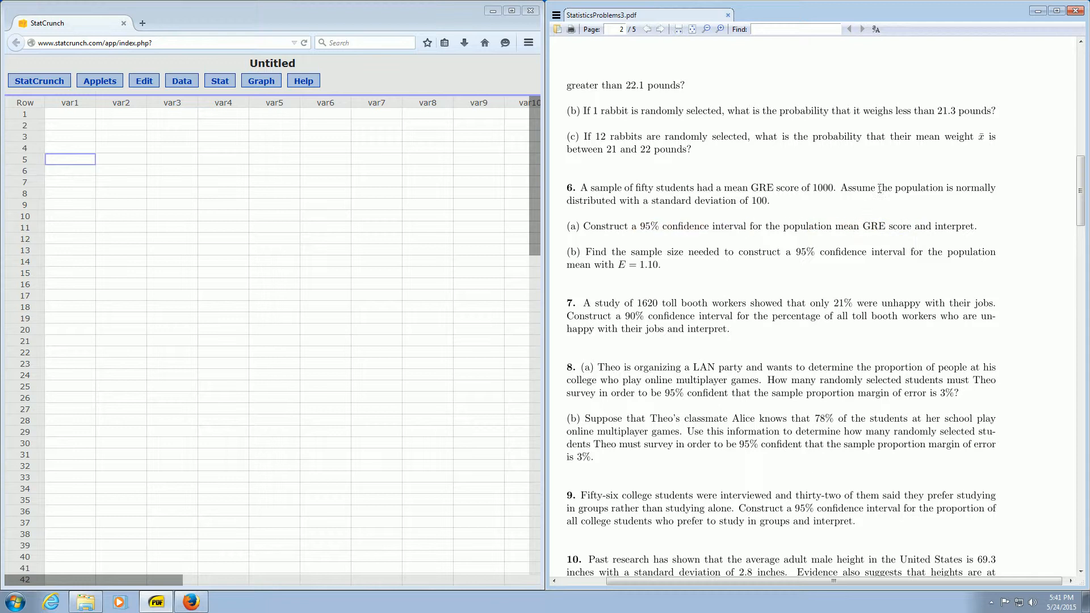
{"action": "double_click", "coordinate": [919, 188]}
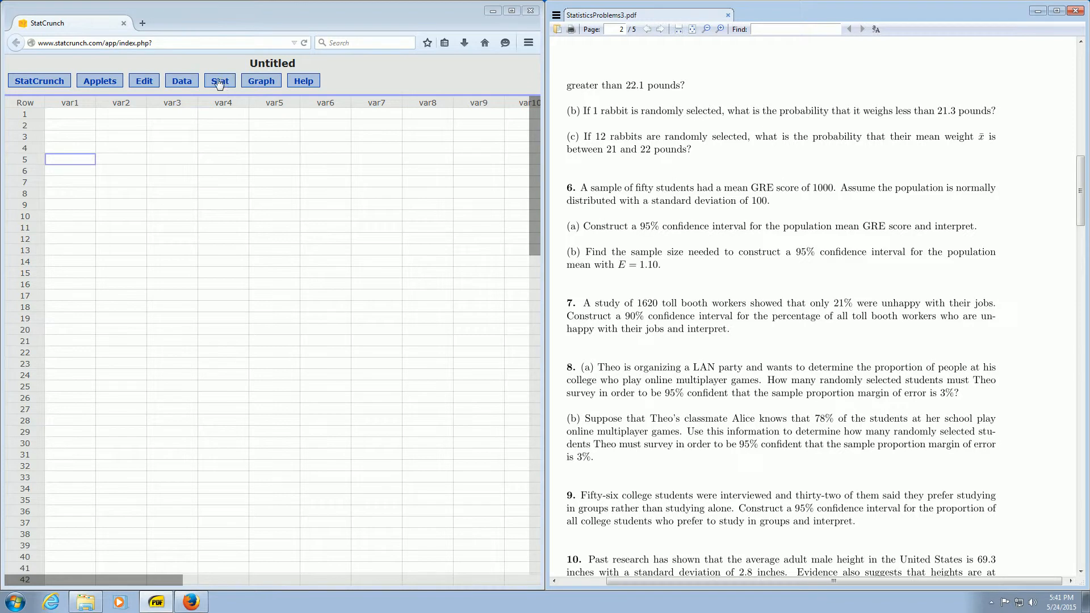
{"action": "left_click", "coordinate": [219, 80]}
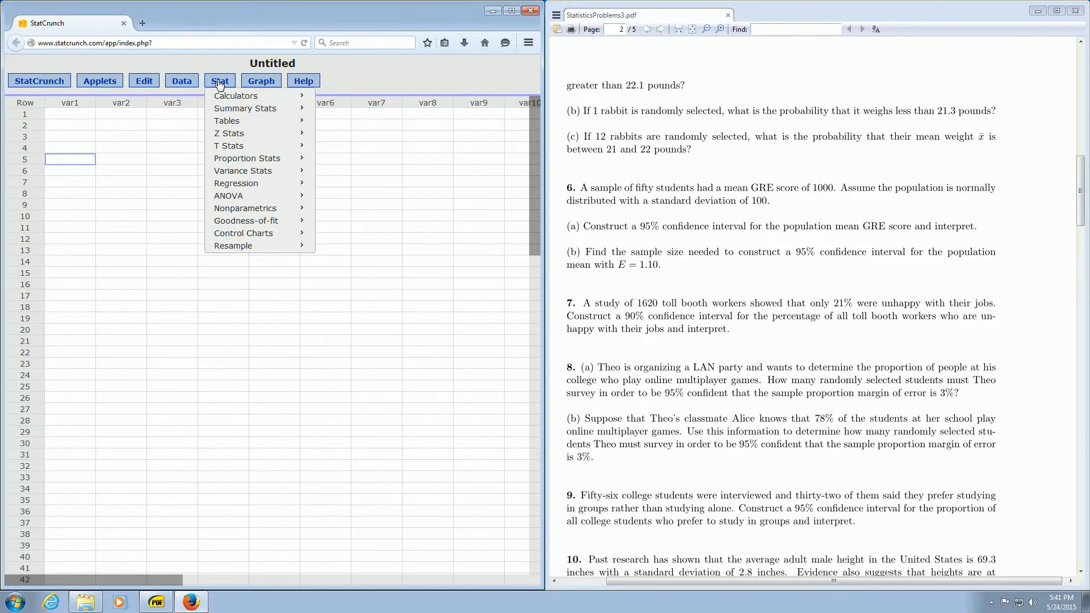
{"action": "mouse_move", "coordinate": [229, 133]}
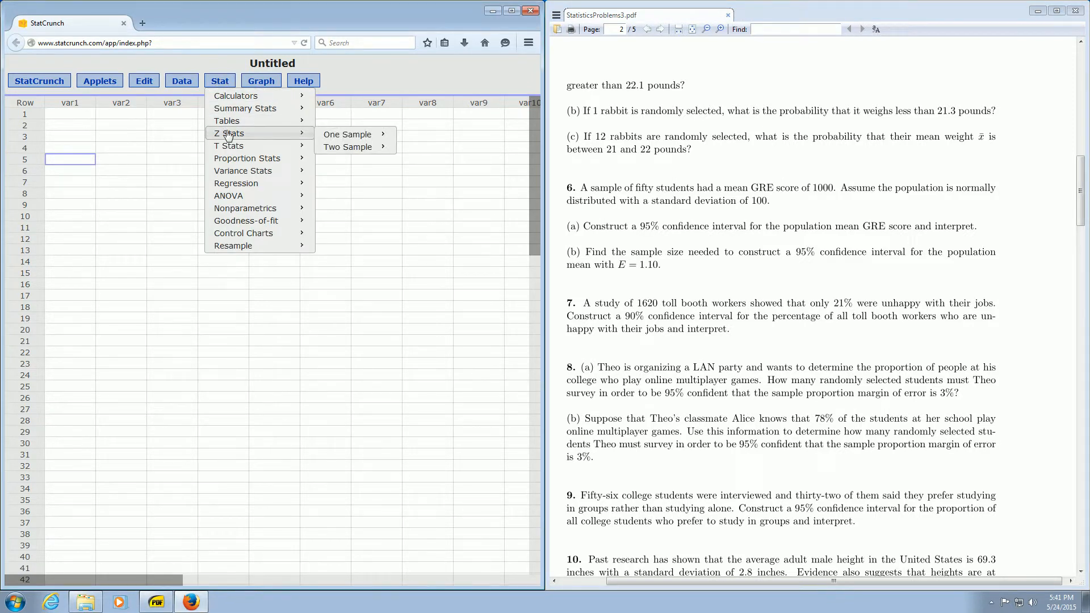
{"action": "mouse_move", "coordinate": [347, 134]}
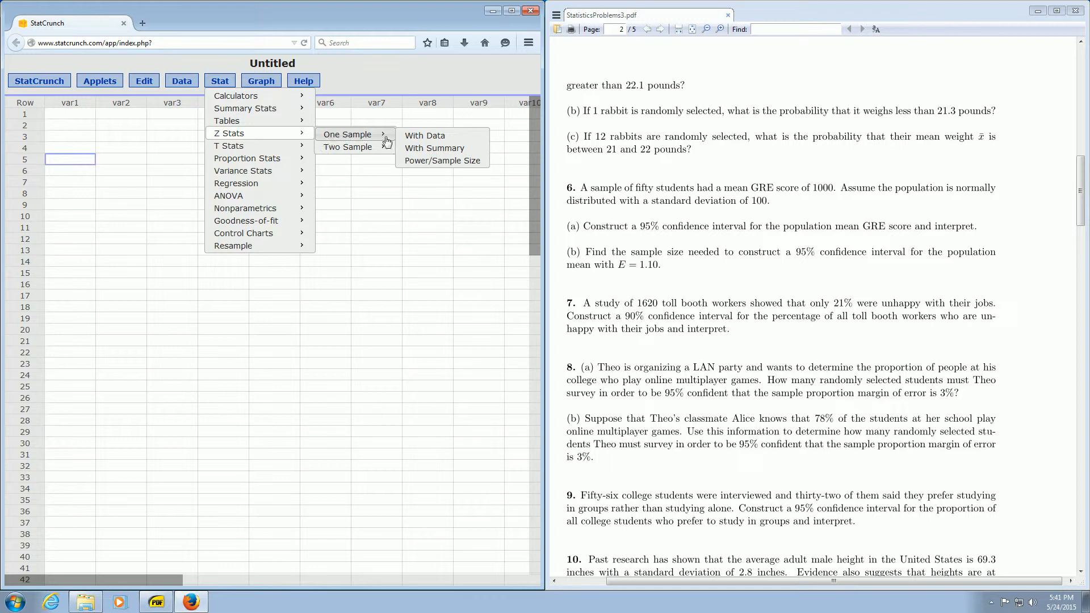
{"action": "mouse_move", "coordinate": [434, 148]}
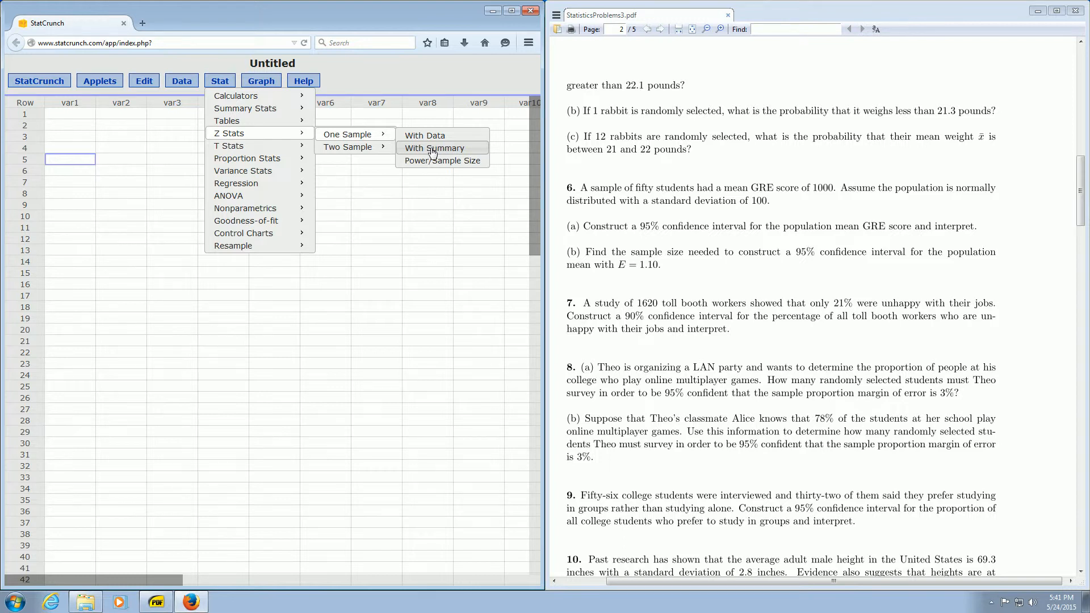
{"action": "left_click", "coordinate": [433, 147]}
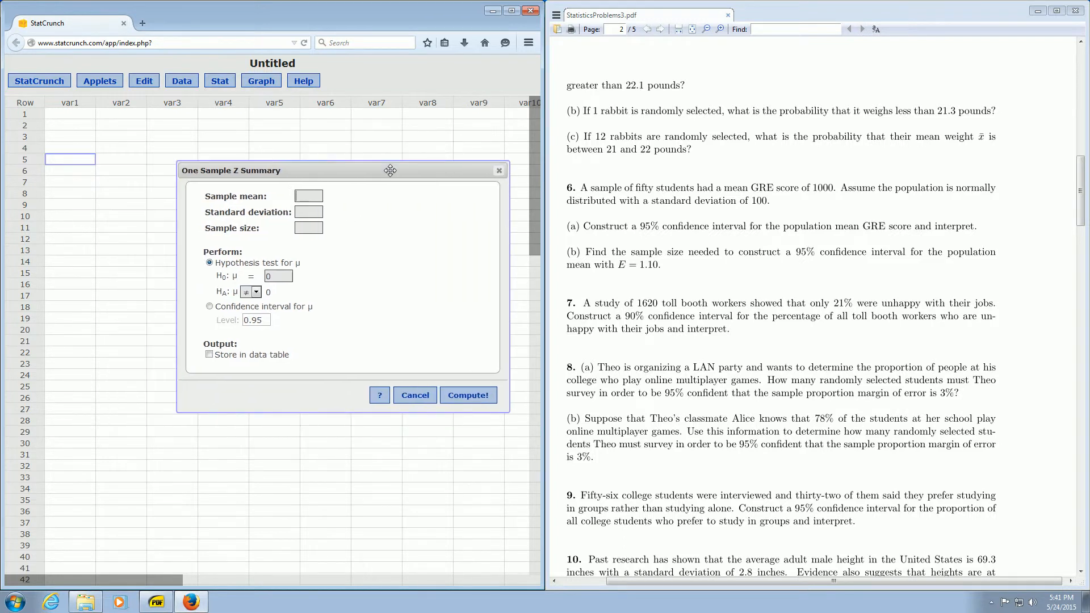
- Enter sample mean 1000, standard deviation 100 and sample size 50
{"action": "left_click_drag", "start_coordinate": [390, 171], "coordinate": [390, 161]}
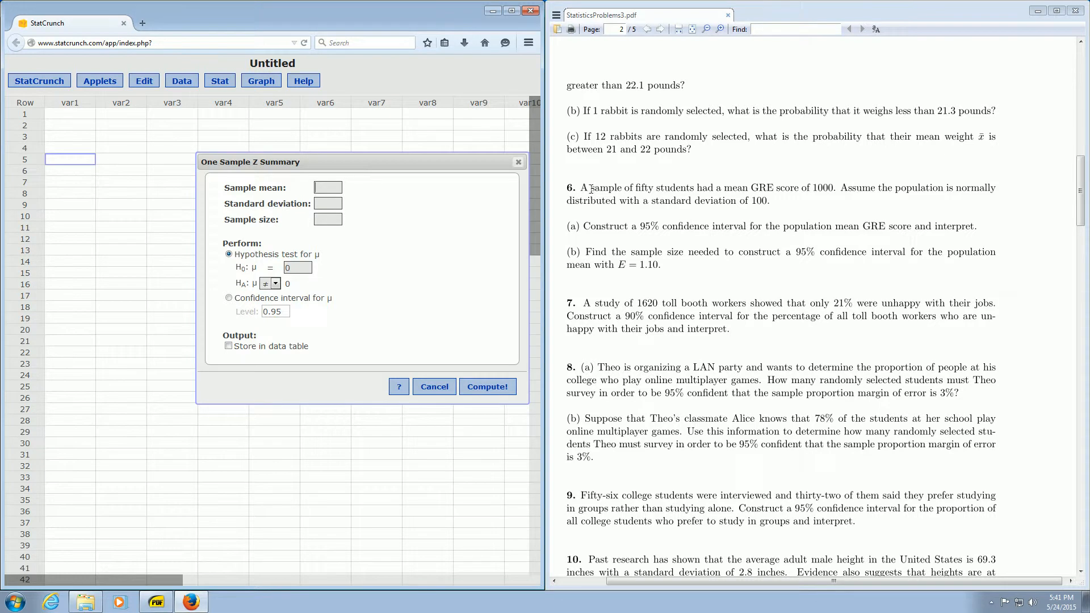
{"action": "left_click_drag", "start_coordinate": [590, 188], "coordinate": [813, 188]}
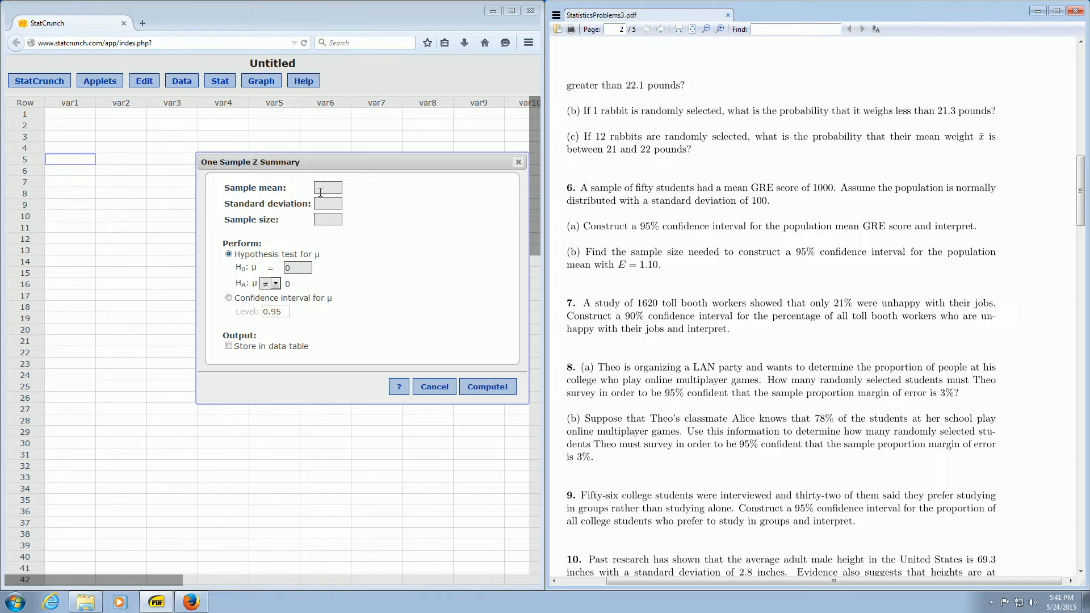
{"action": "type", "text": "1"}
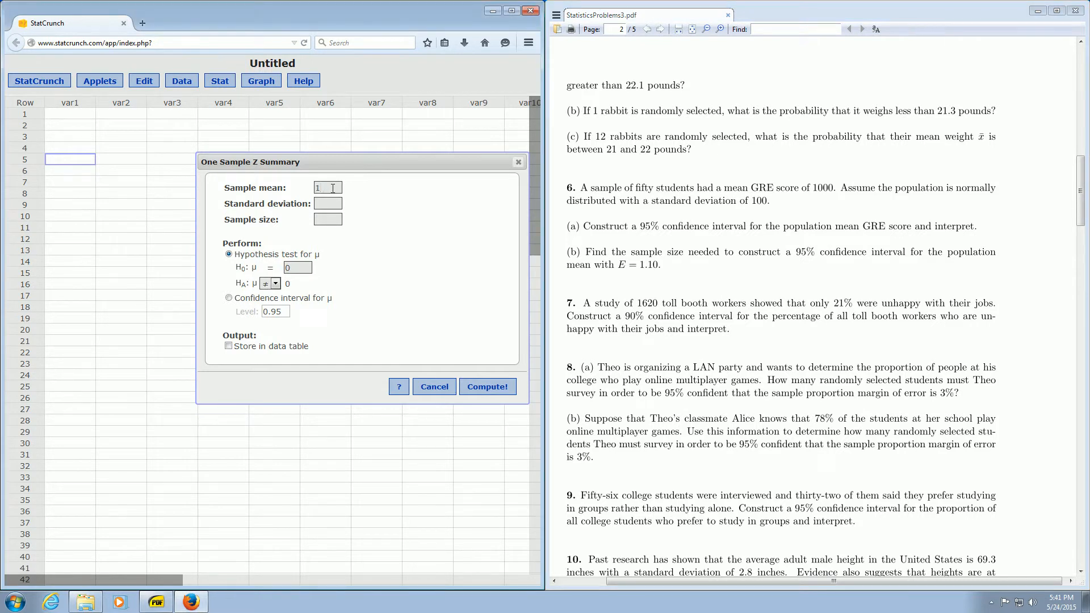
{"action": "type", "text": "000"}
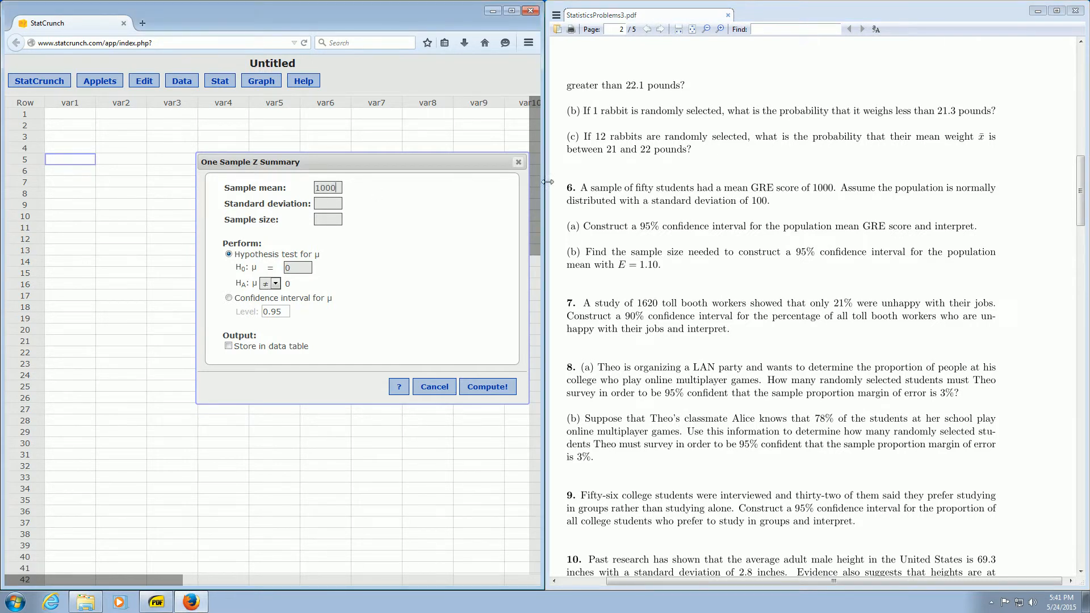
{"action": "left_click_drag", "start_coordinate": [649, 201], "coordinate": [750, 201]}
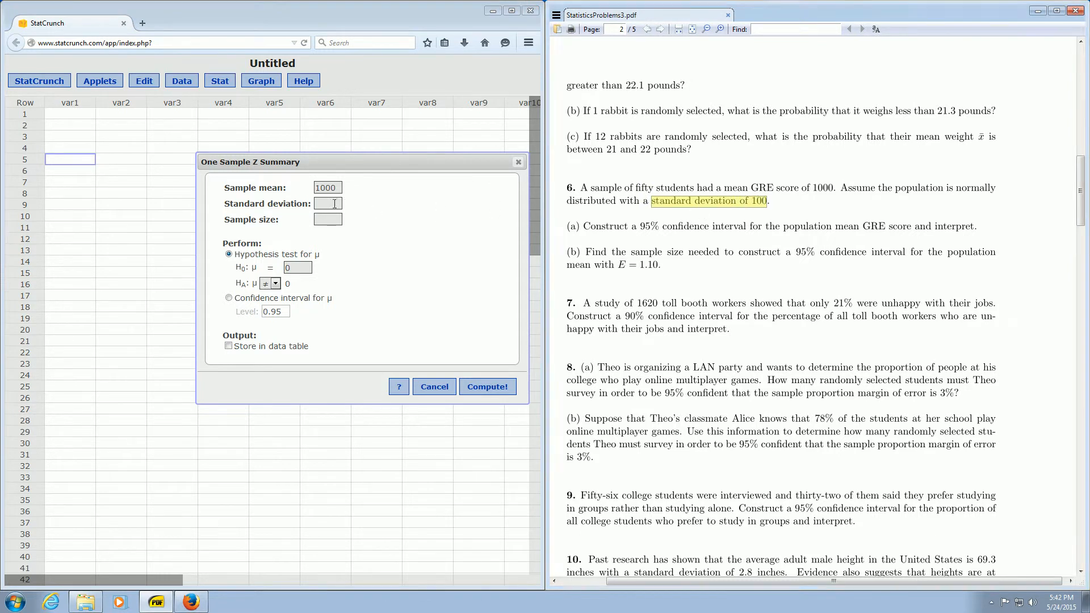
{"action": "type", "text": "1"}
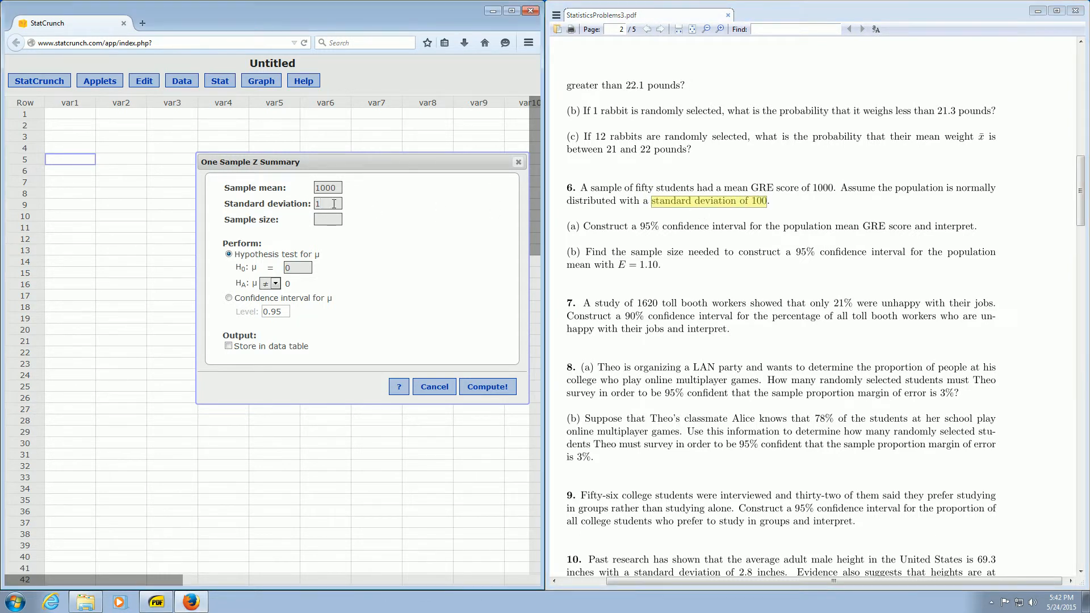
{"action": "type", "text": "00"}
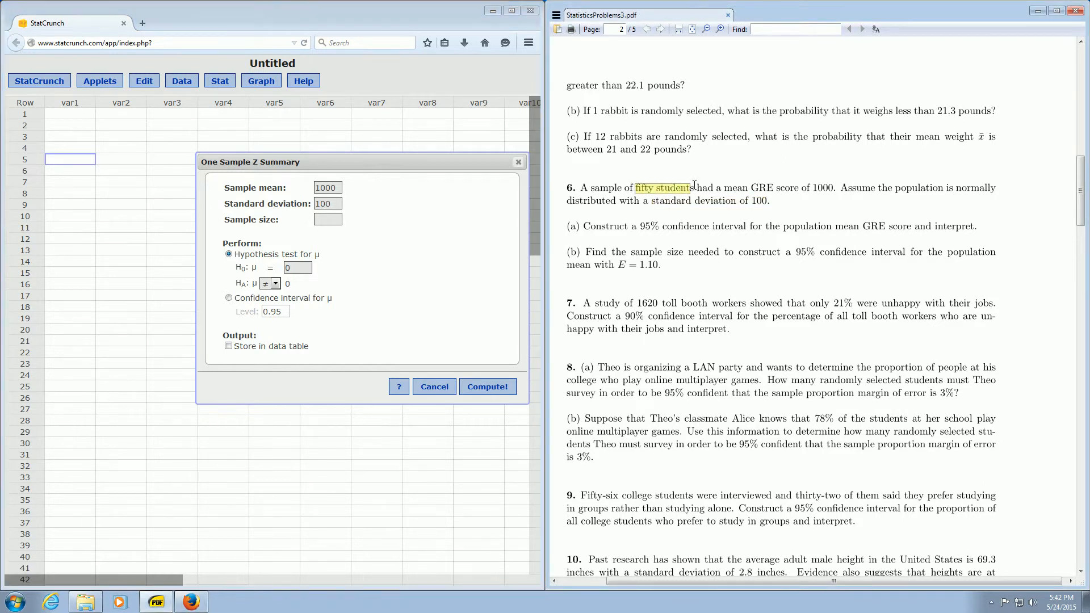
{"action": "type", "text": "50"}
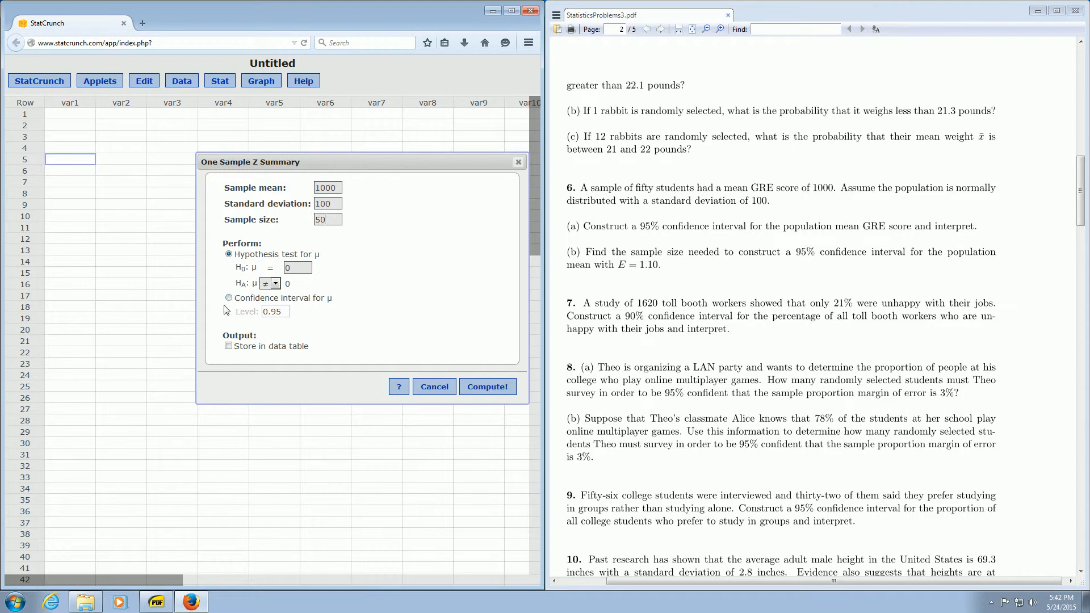
- Choose a 0.95 confidence interval for μ and compute the results
{"action": "left_click", "coordinate": [228, 298]}
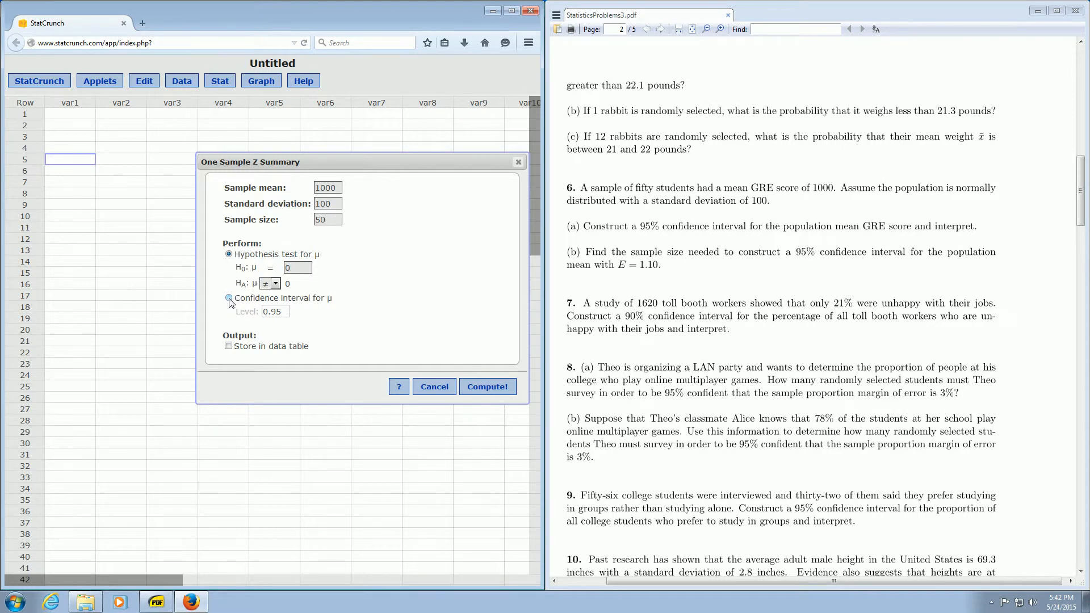
{"action": "left_click", "coordinate": [230, 297]}
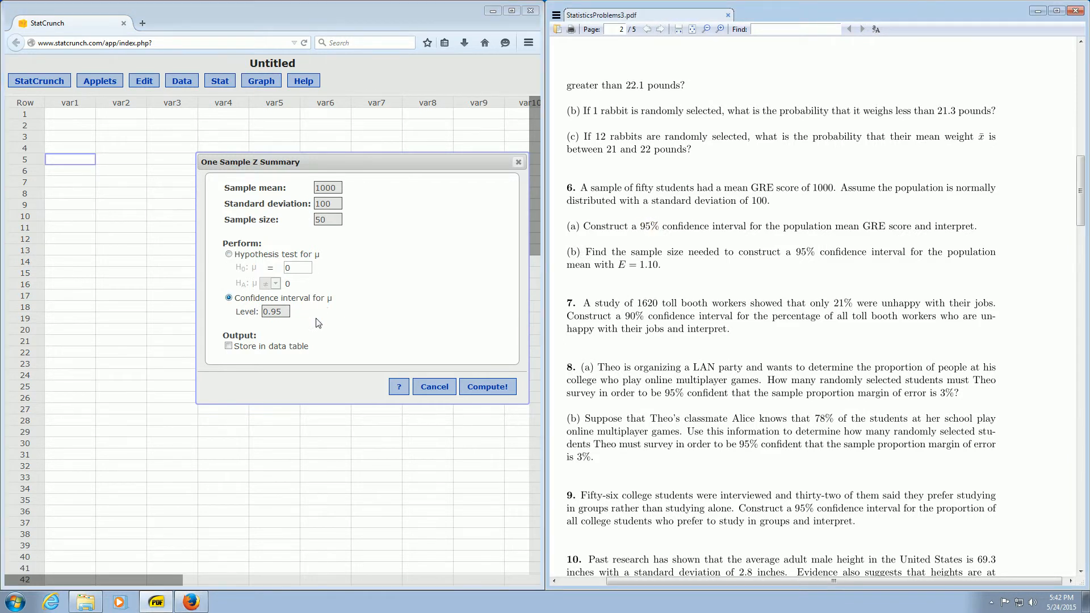
{"action": "left_click", "coordinate": [487, 386]}
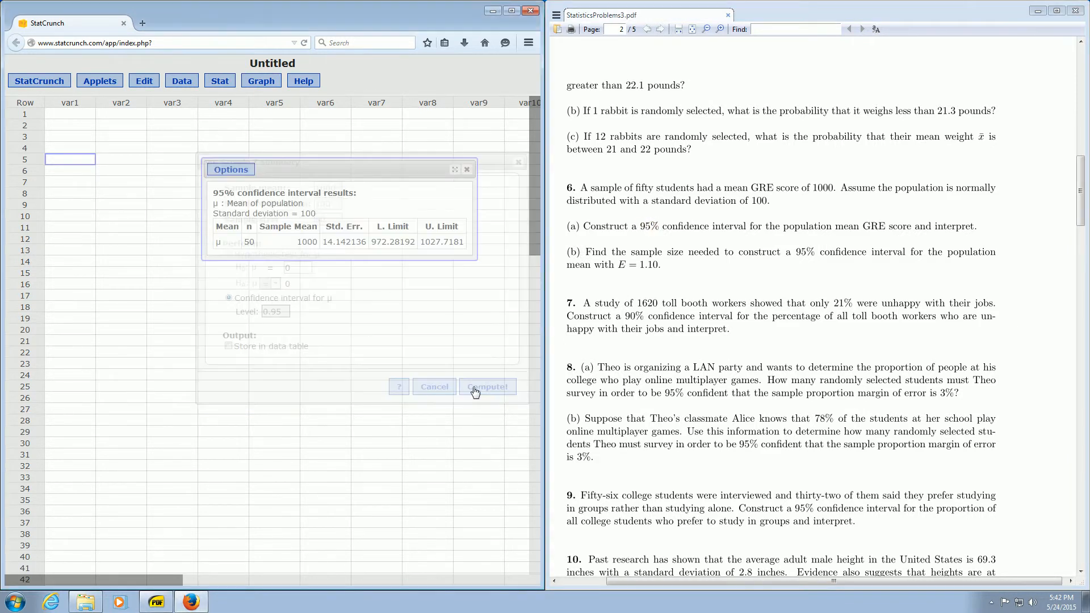